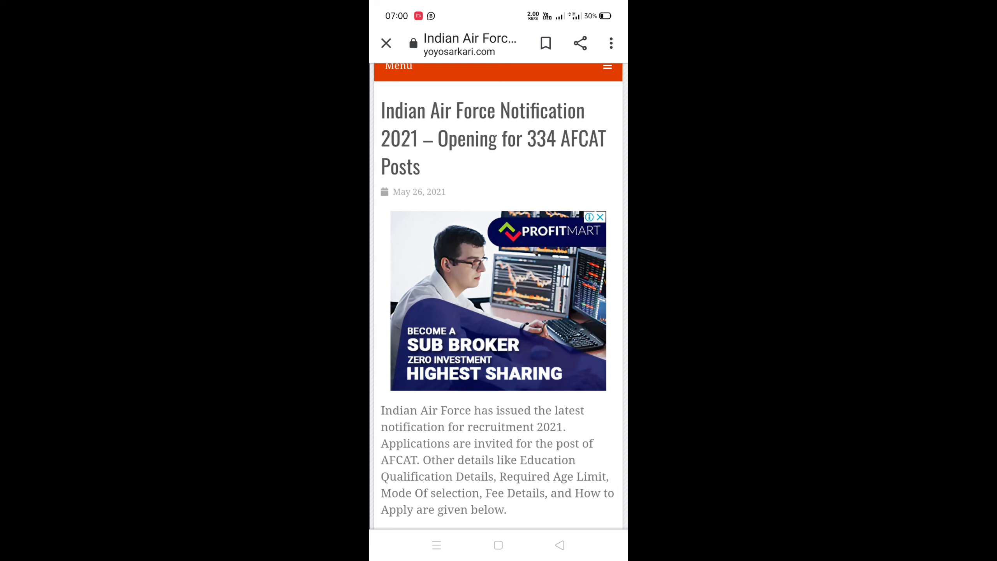
{"action": "scroll", "scroll_direction": "down", "scroll_amount": 3}
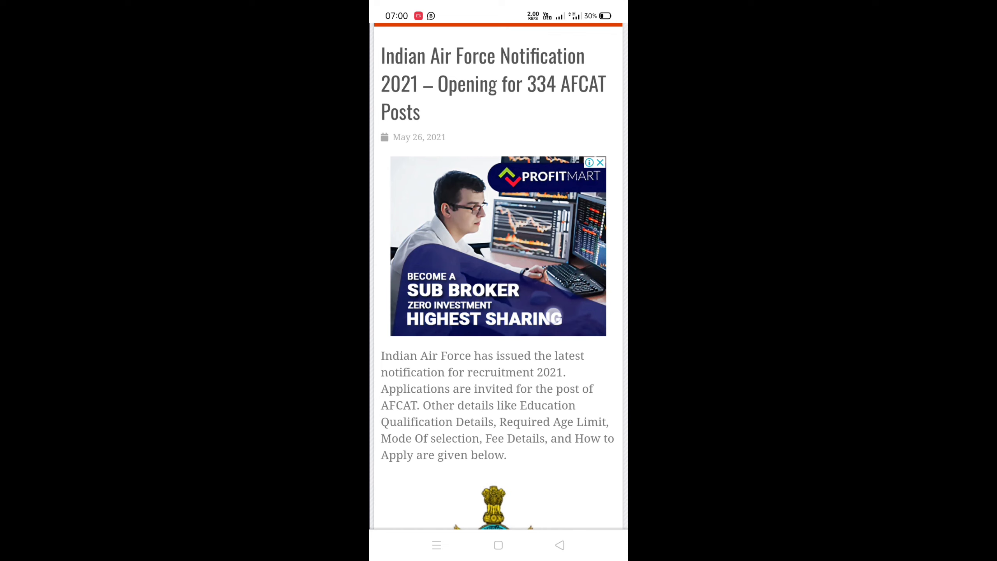
{"action": "scroll", "scroll_direction": "down", "scroll_amount": 3}
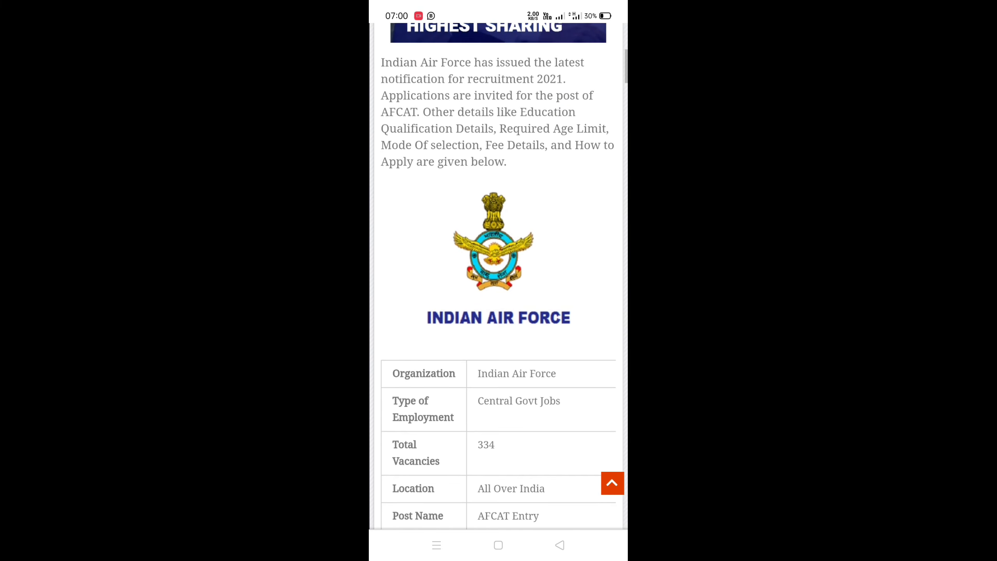
{"action": "scroll", "scroll_direction": "down", "scroll_amount": 3}
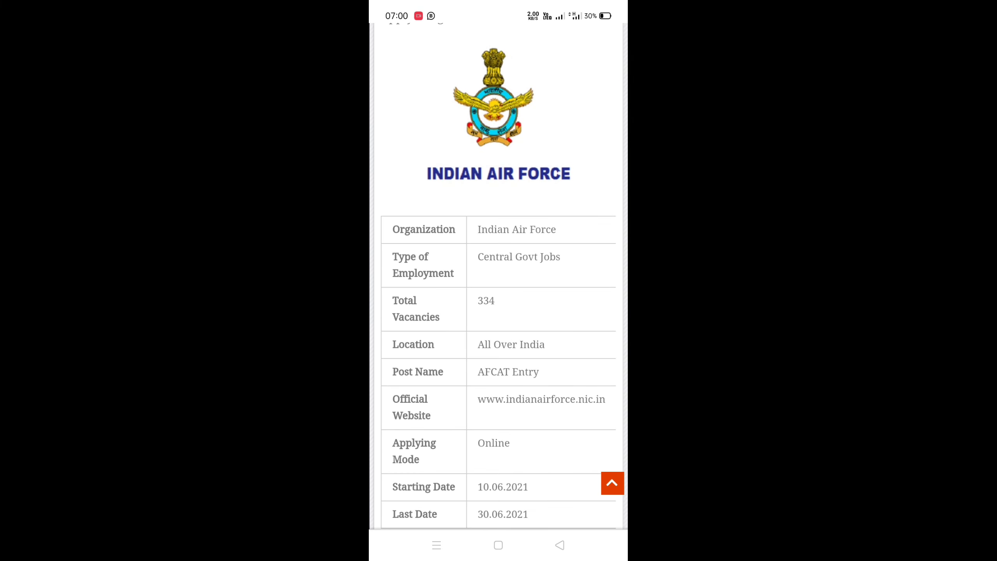
{"action": "scroll", "scroll_direction": "down", "scroll_amount": 3}
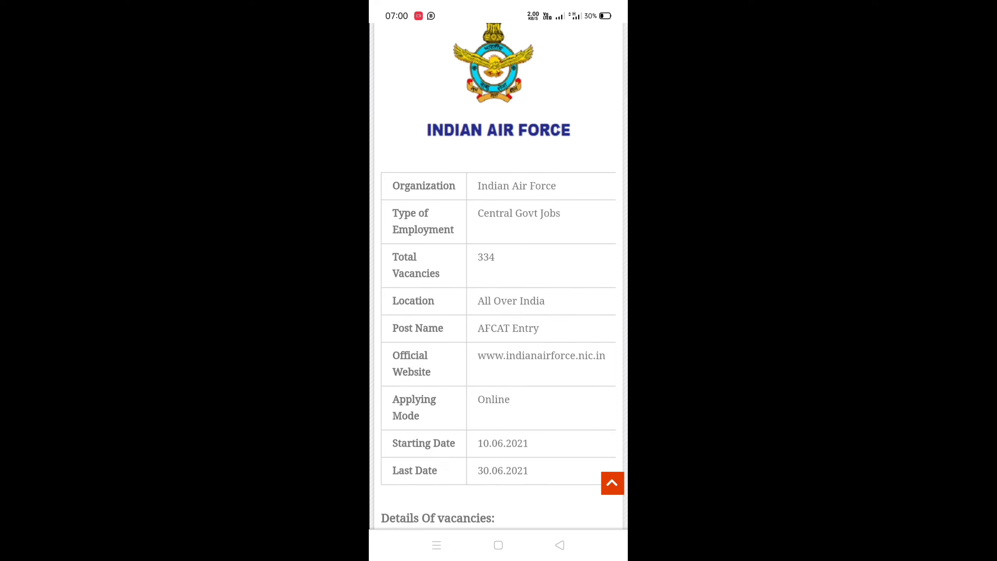
{"action": "scroll", "scroll_direction": "down", "scroll_amount": 3}
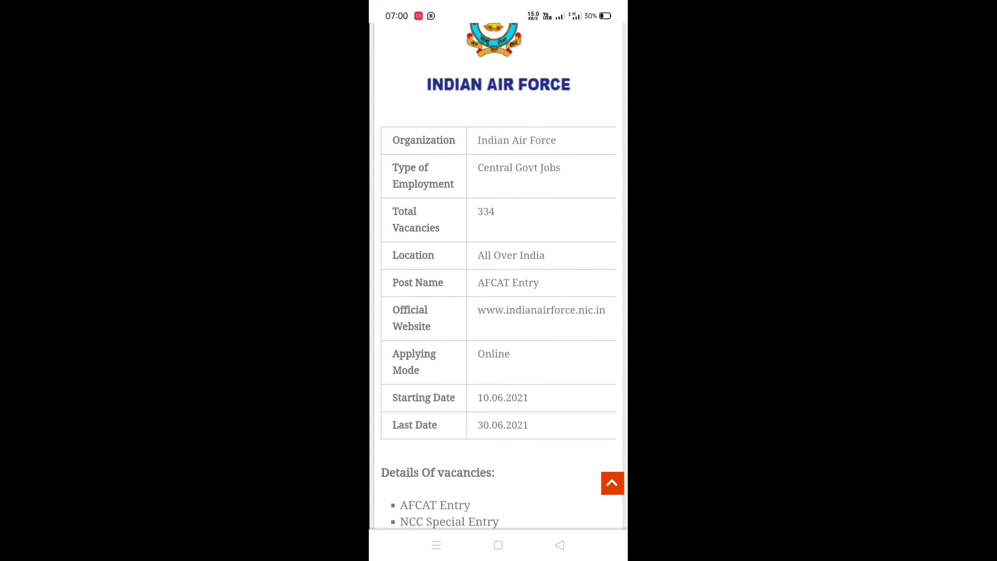
{"action": "scroll", "scroll_direction": "down", "scroll_amount": 3}
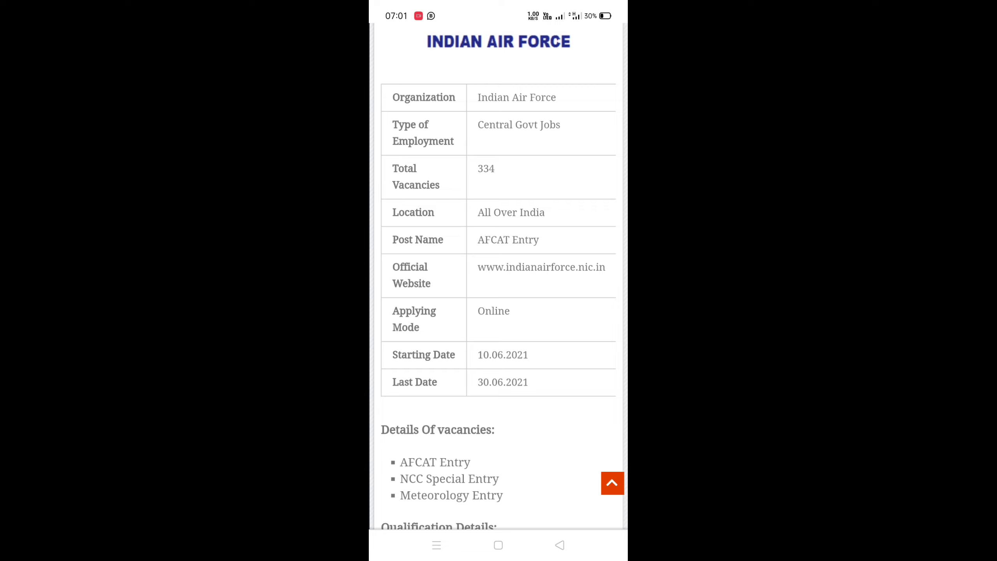
{"action": "scroll", "scroll_direction": "down", "scroll_amount": 3}
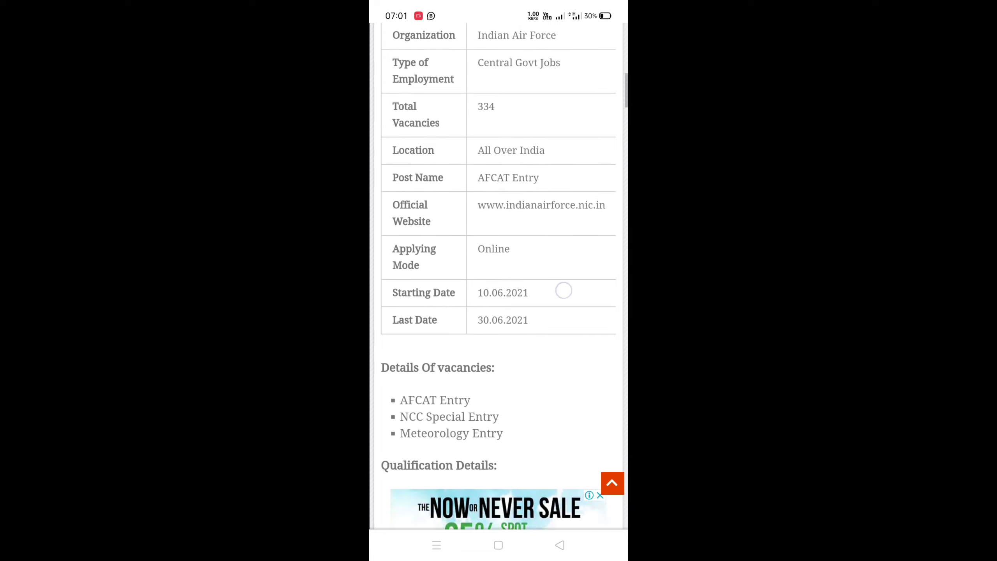
{"action": "scroll", "scroll_direction": "down", "scroll_amount": 3}
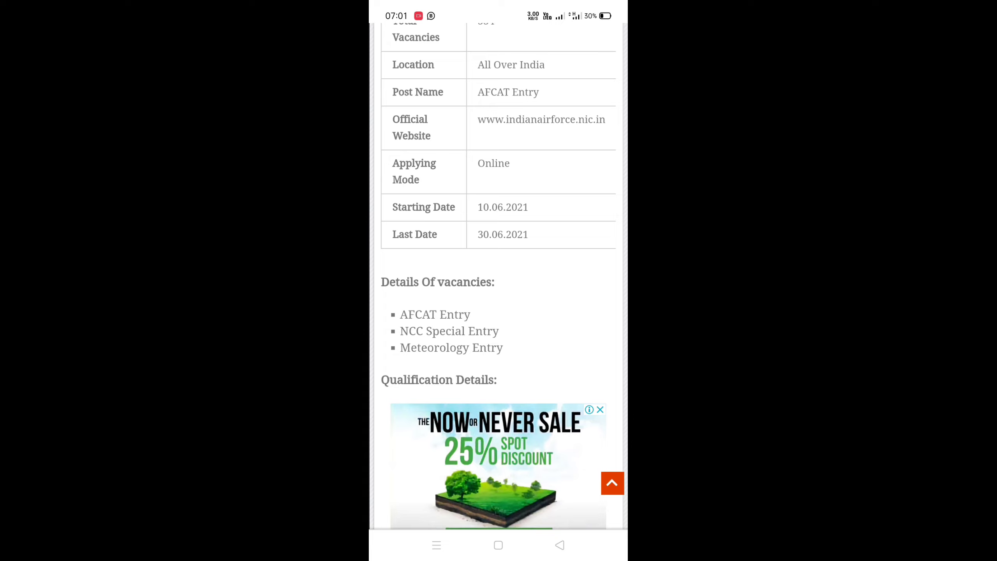
{"action": "scroll", "scroll_direction": "down", "scroll_amount": 3}
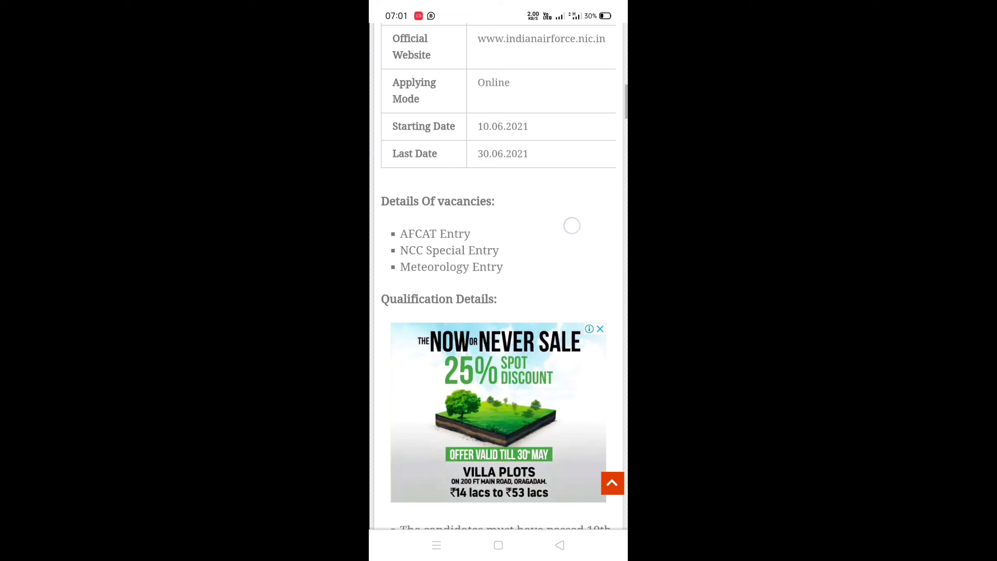
{"action": "scroll", "scroll_direction": "down", "scroll_amount": 3}
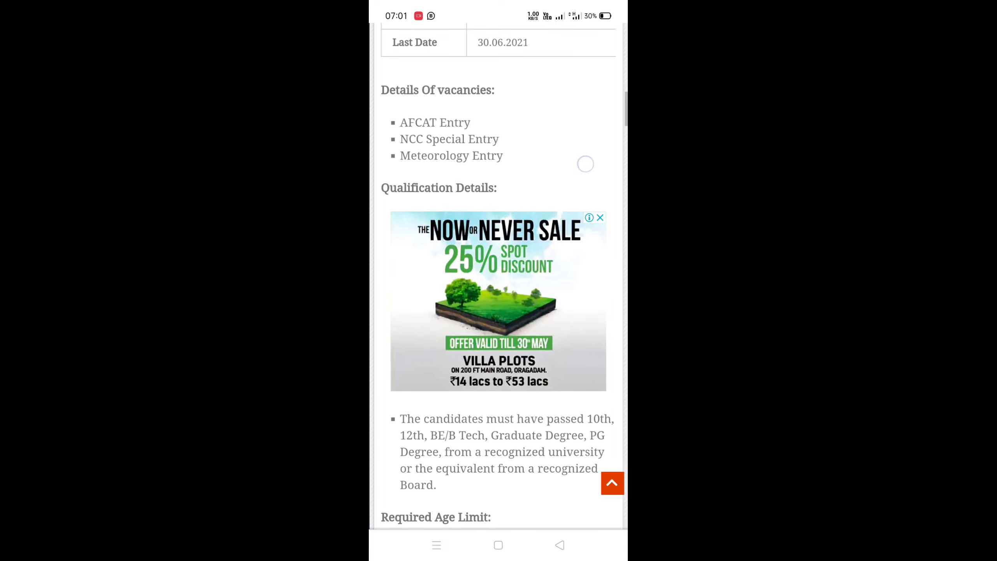
{"action": "scroll", "scroll_direction": "down", "scroll_amount": 3}
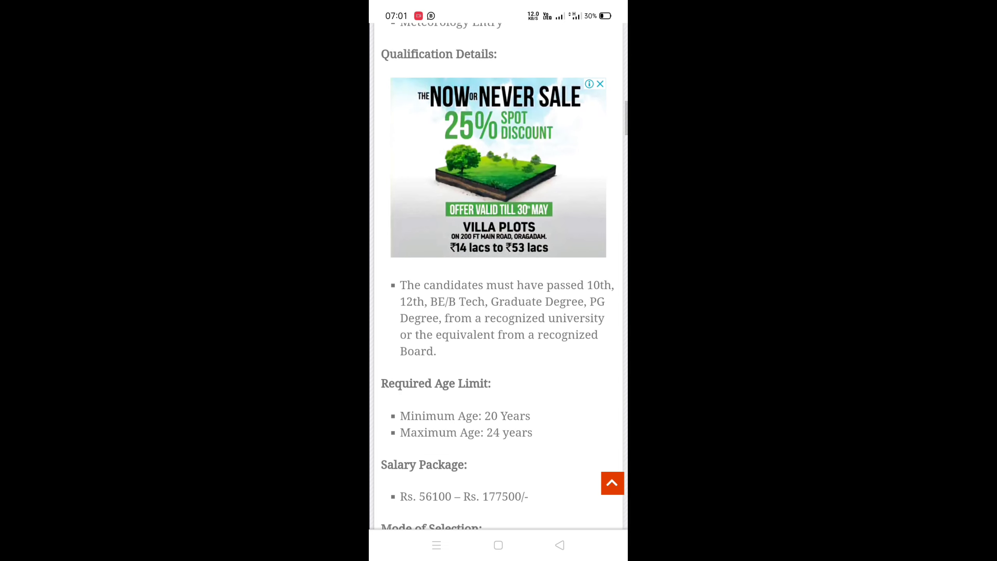
{"action": "scroll", "scroll_direction": "down", "scroll_amount": 3}
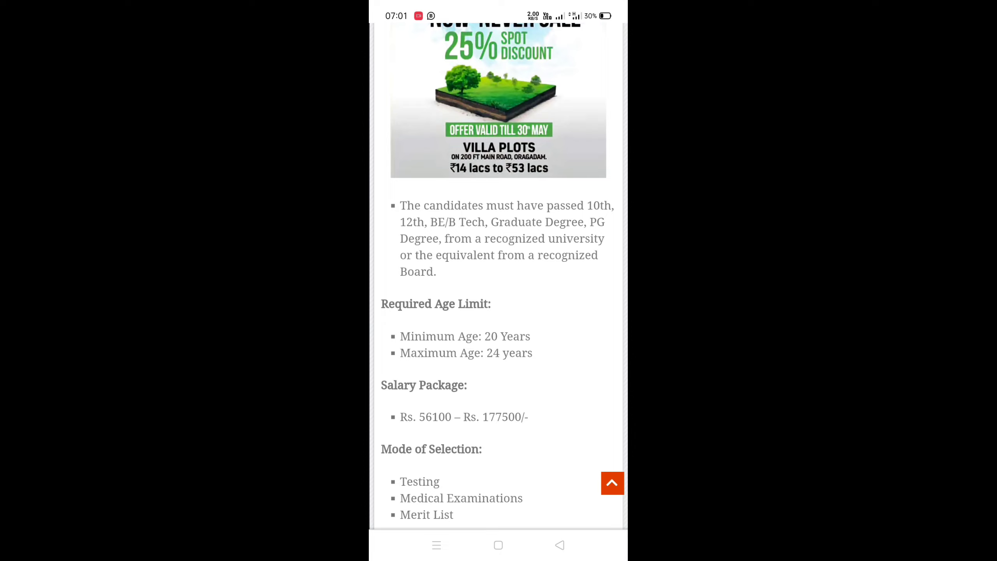
{"action": "scroll", "scroll_direction": "down", "scroll_amount": 3}
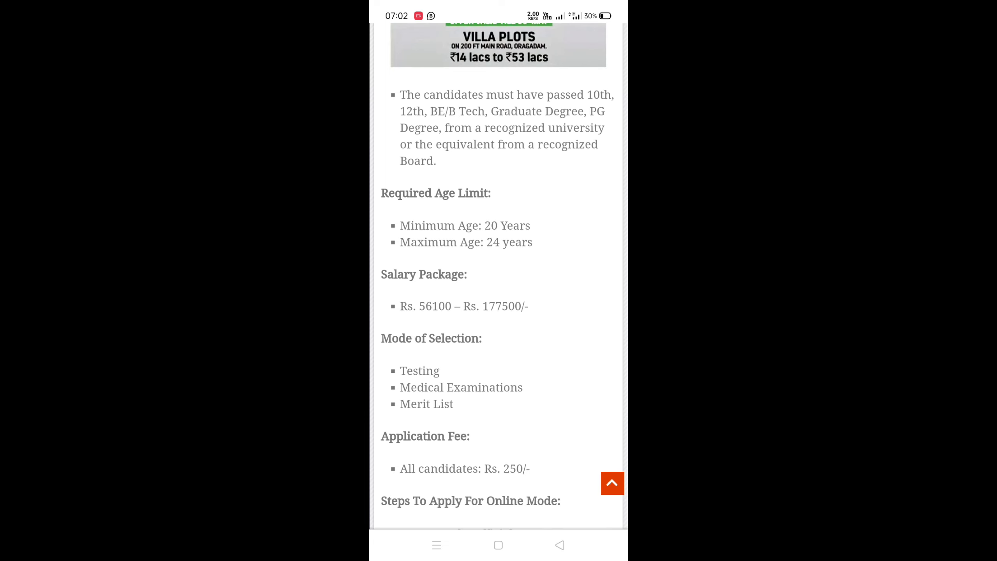
{"action": "scroll", "scroll_direction": "down", "scroll_amount": 3}
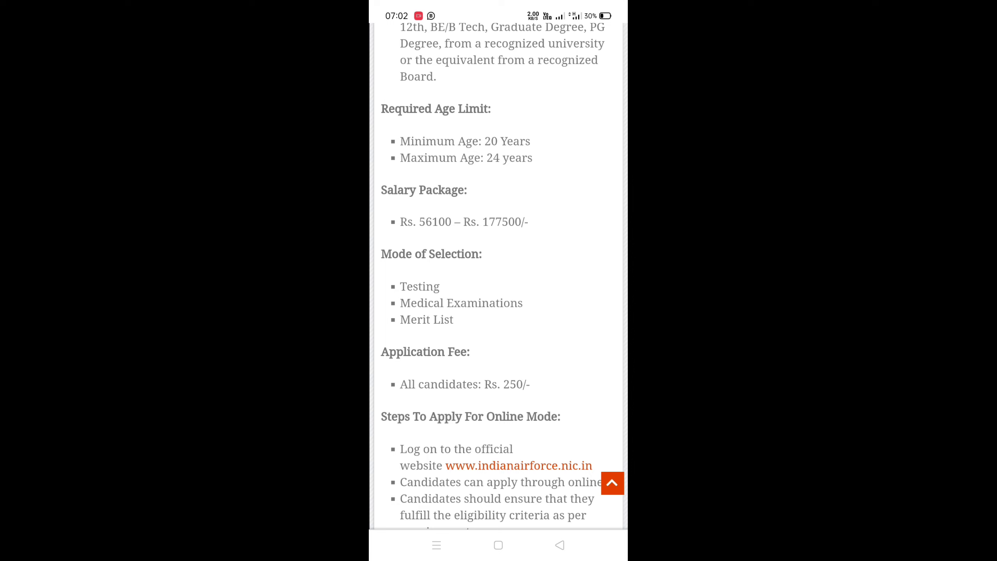
{"action": "scroll", "scroll_direction": "down", "scroll_amount": 3}
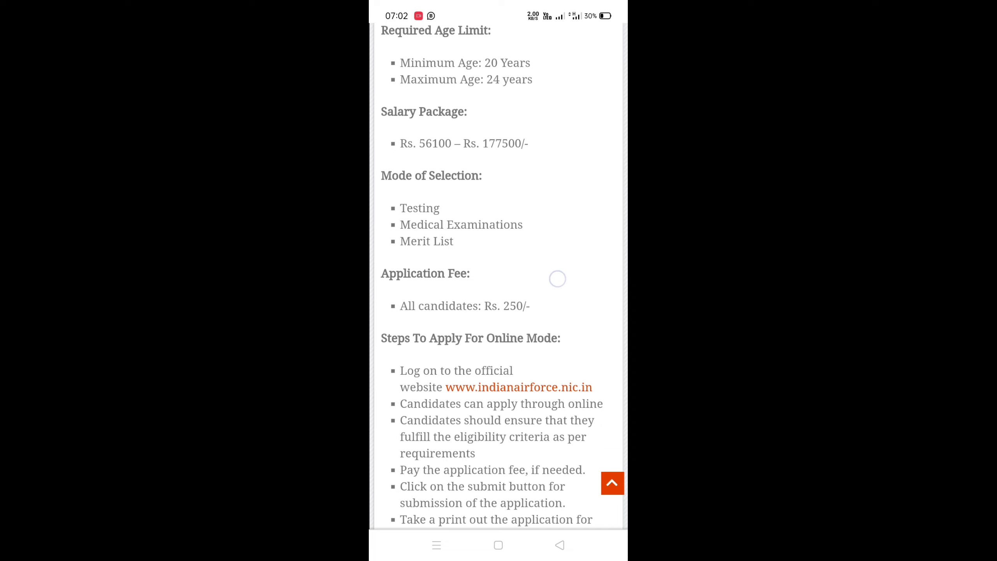
{"action": "scroll", "scroll_direction": "down", "scroll_amount": 3}
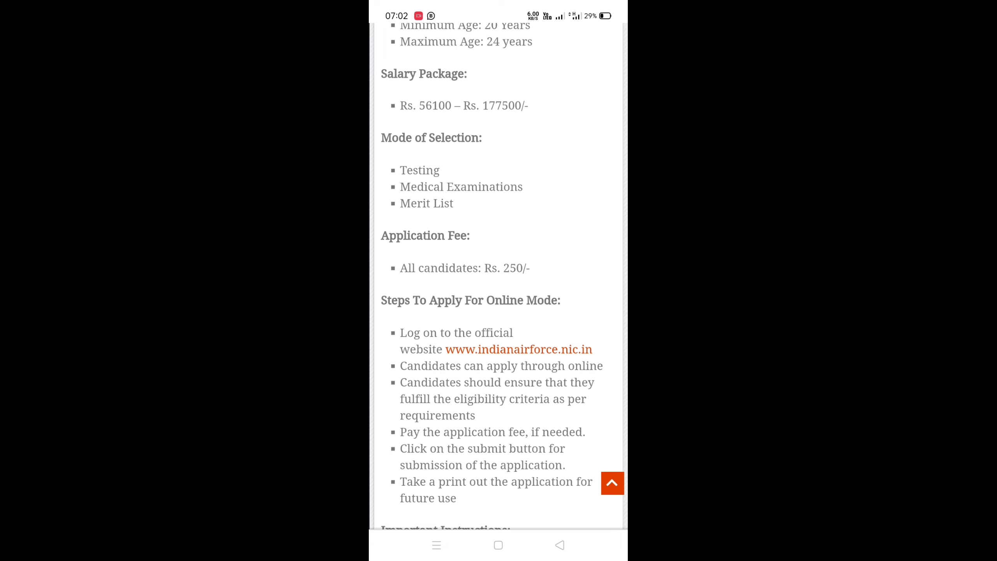
{"action": "scroll", "scroll_direction": "down", "scroll_amount": 3}
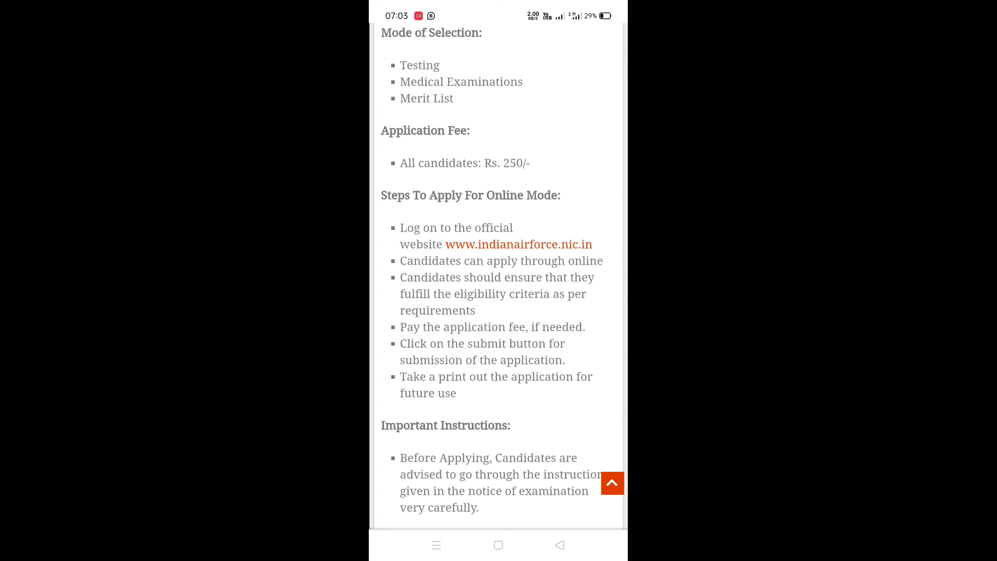
{"action": "scroll", "scroll_direction": "down", "scroll_amount": 3}
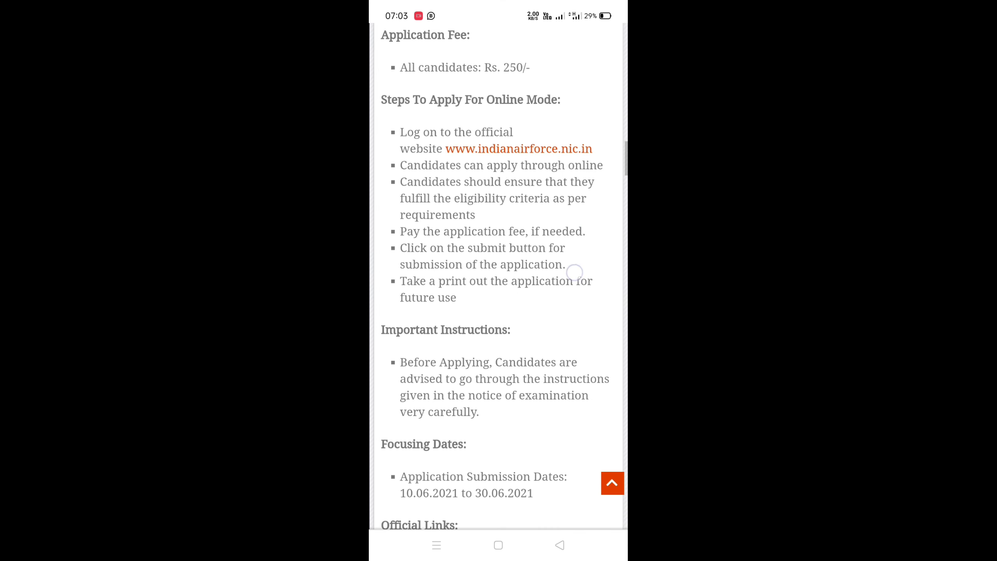
{"action": "scroll", "scroll_direction": "down", "scroll_amount": 3}
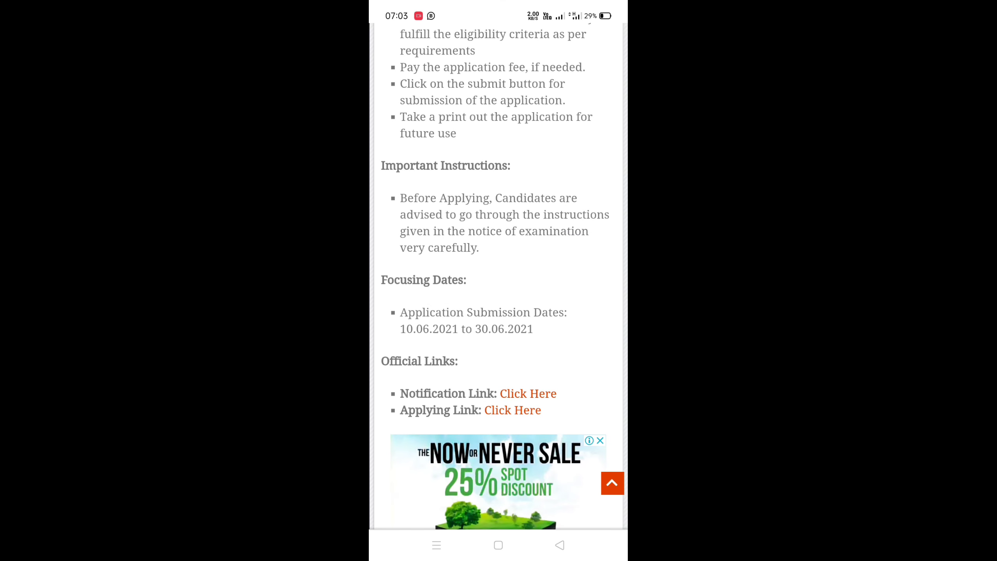
{"action": "scroll", "scroll_direction": "down", "scroll_amount": 3}
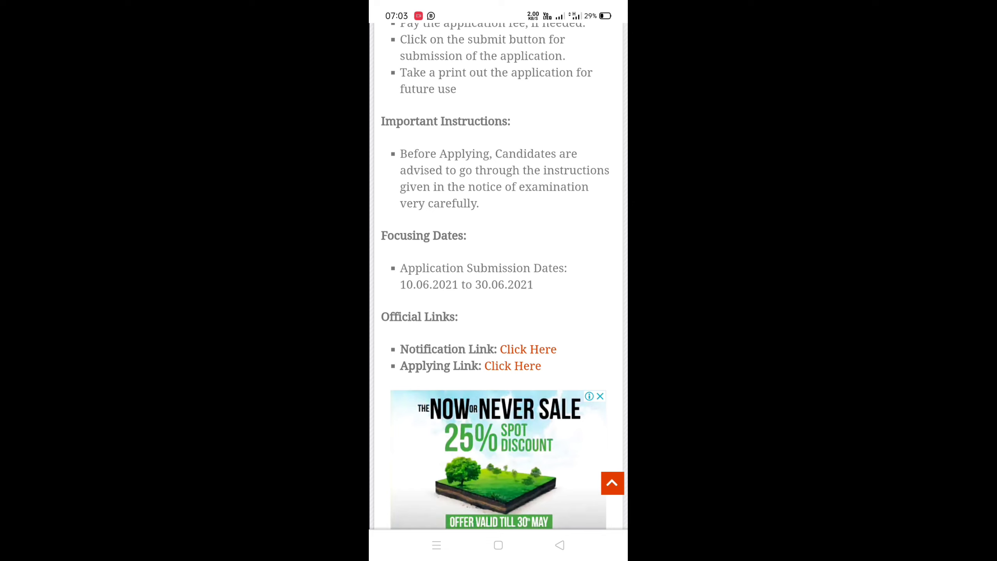
{"action": "scroll", "scroll_direction": "down", "scroll_amount": 3}
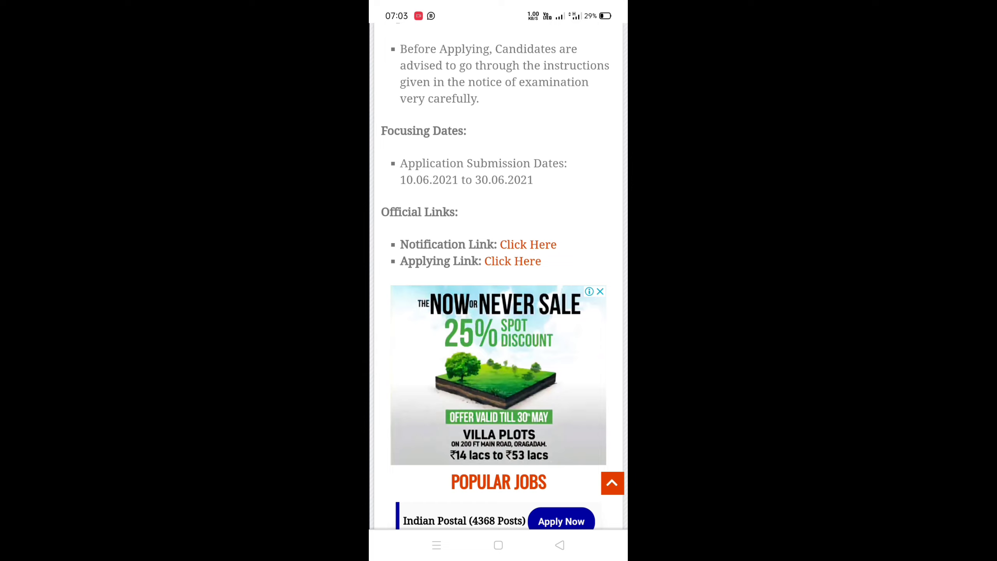